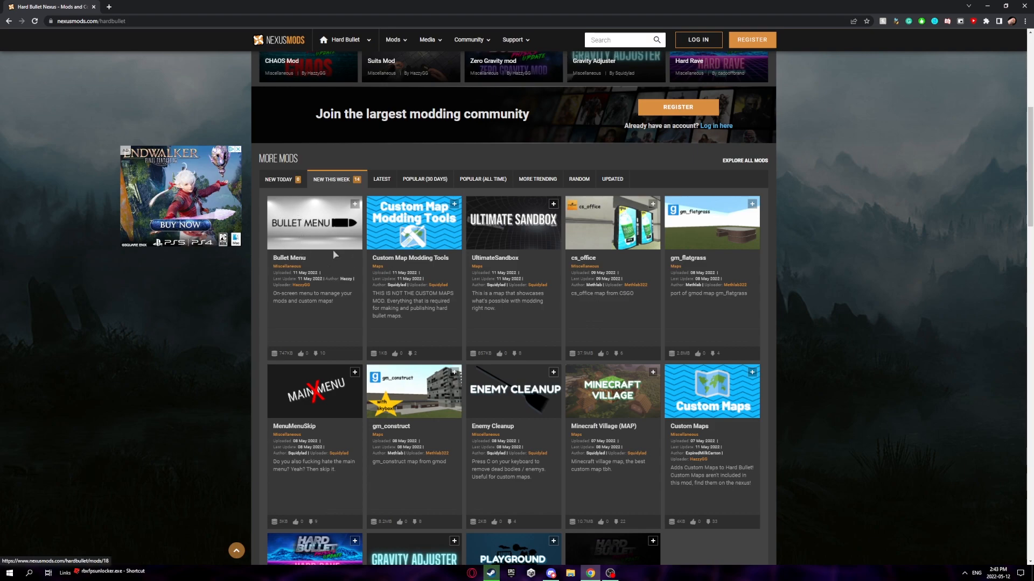
{"action": "mouse_move", "coordinate": [351, 241]}
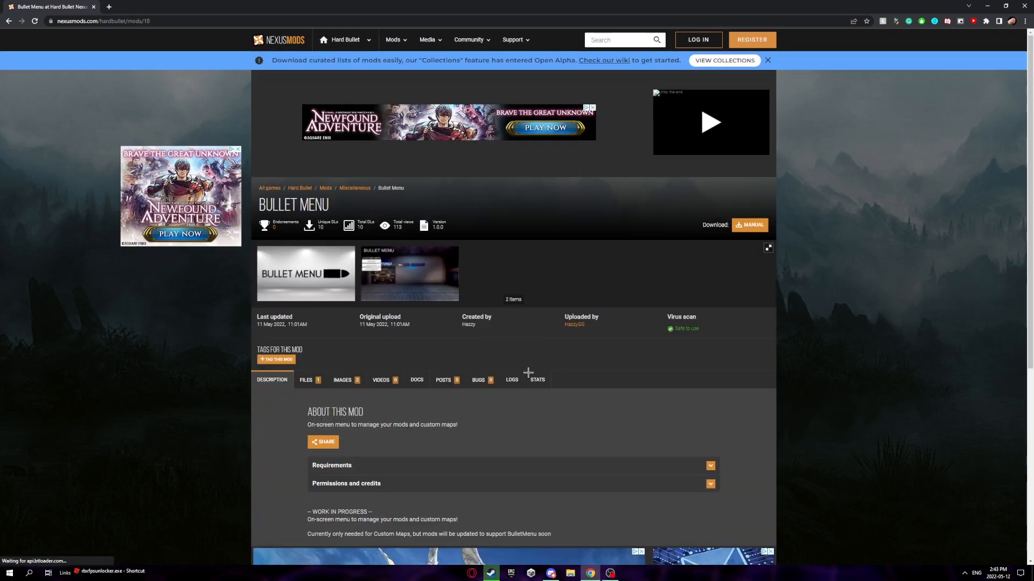
Start the slow free download of the Bullet Menu Mod and Folder file from the Files tab
{"action": "left_click", "coordinate": [750, 225]}
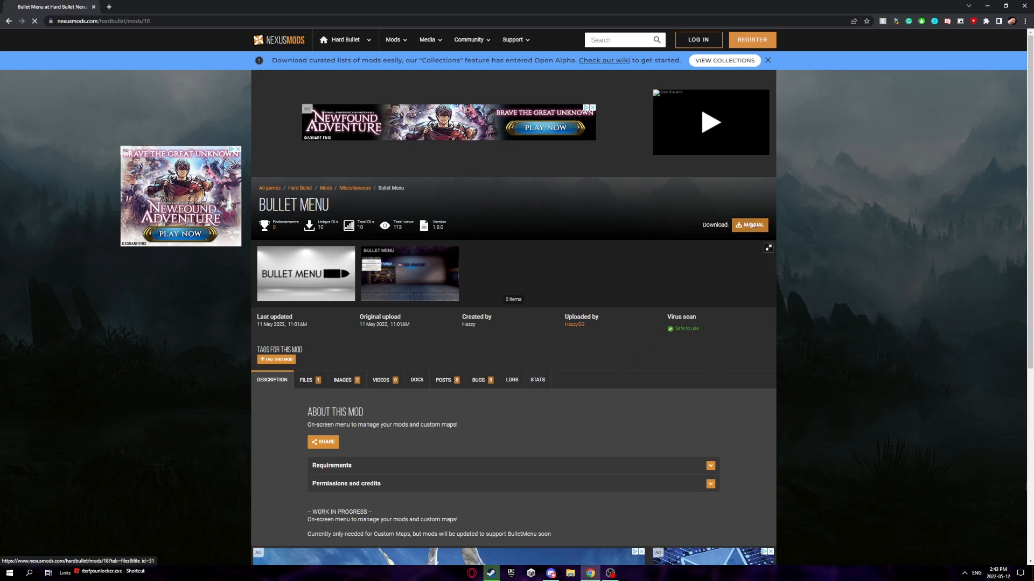
{"action": "left_click", "coordinate": [749, 225]}
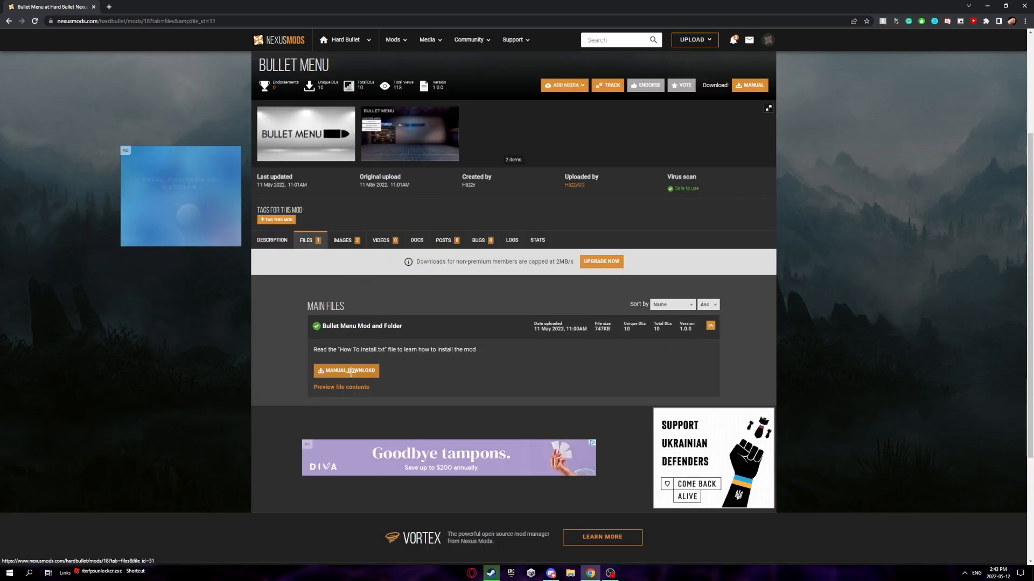
{"action": "left_click", "coordinate": [346, 370]}
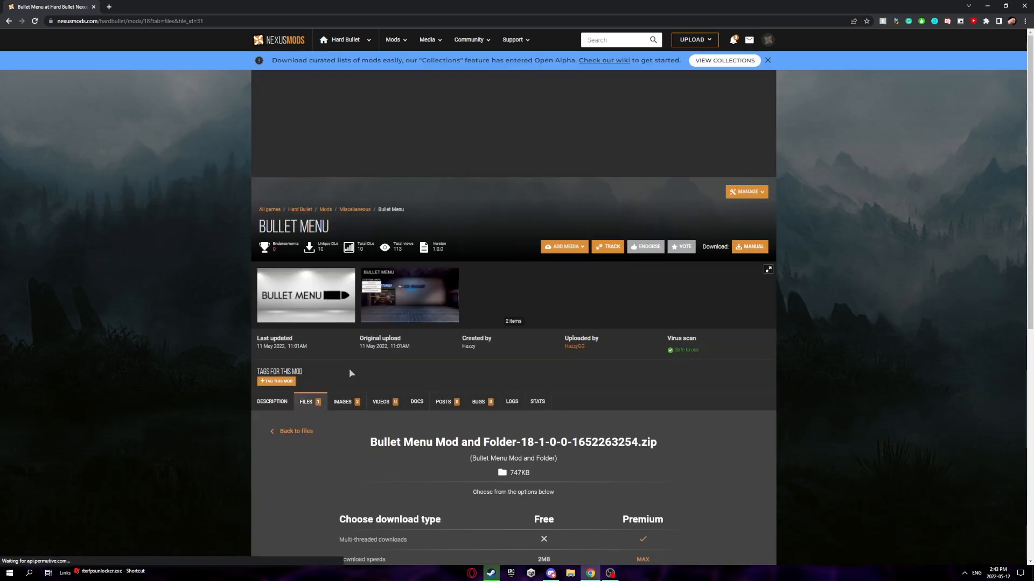
{"action": "scroll", "scroll_direction": "down", "scroll_amount": 3}
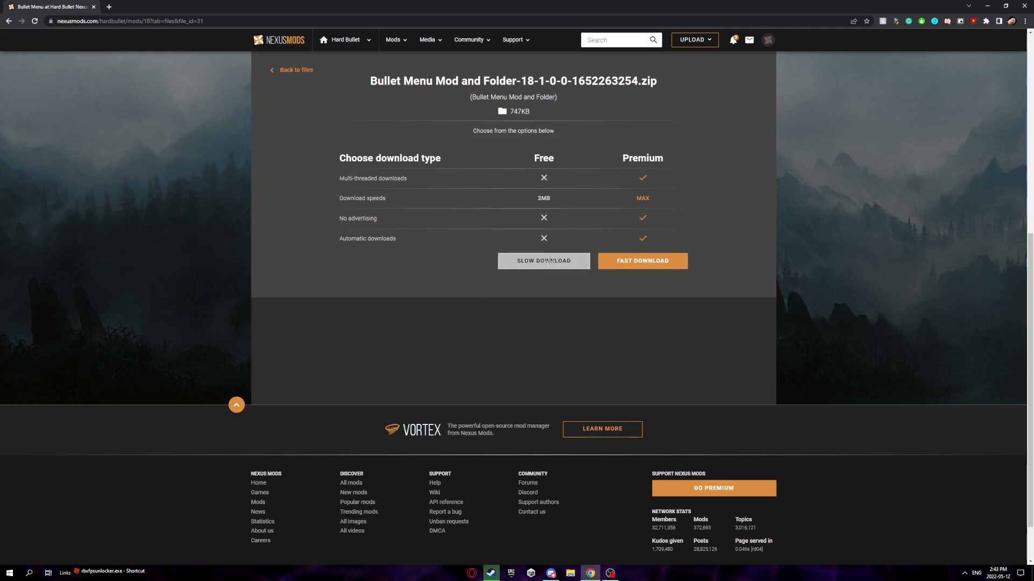
{"action": "left_click", "coordinate": [544, 261]}
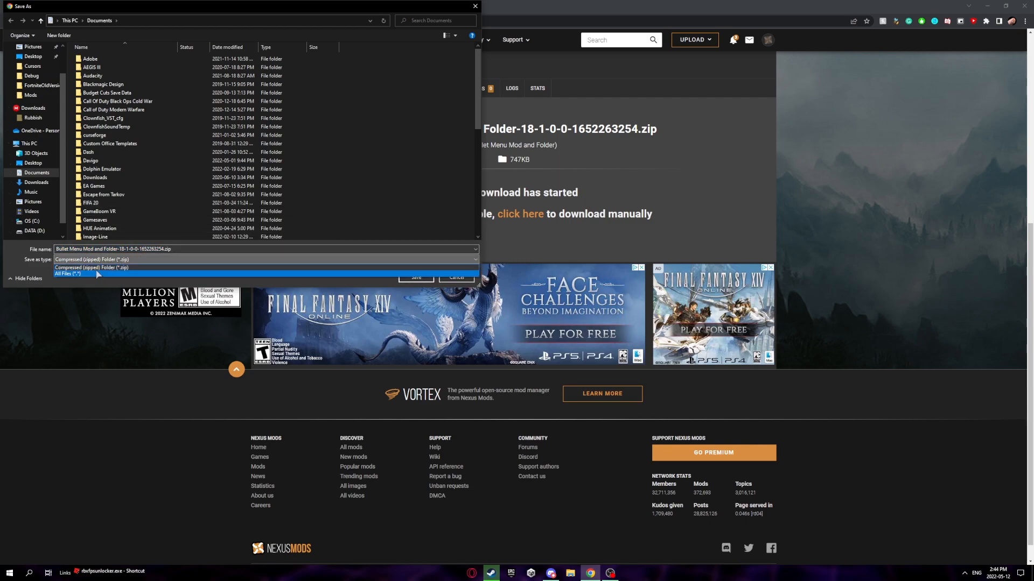
Save the zip to DATA (D:), extract it into the suggested folder and enter the BulletMenu folder
{"action": "left_click", "coordinate": [35, 231]}
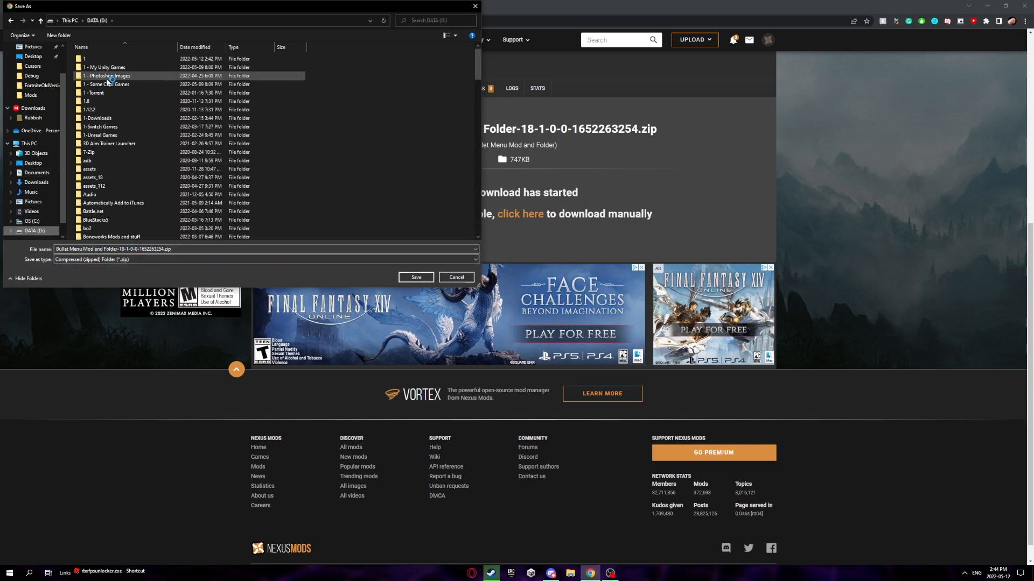
{"action": "left_click", "coordinate": [415, 278]}
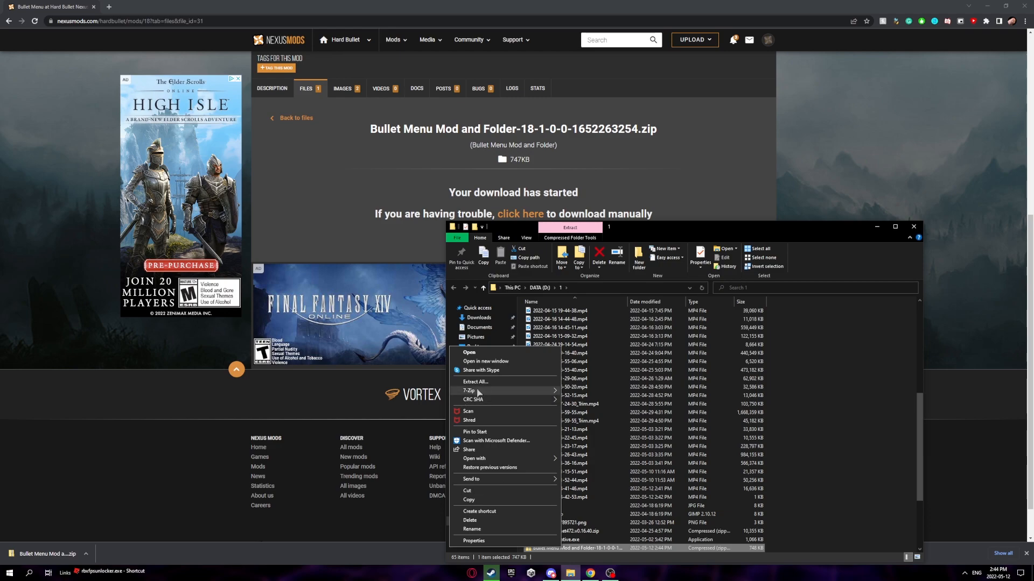
{"action": "left_click", "coordinate": [474, 382]}
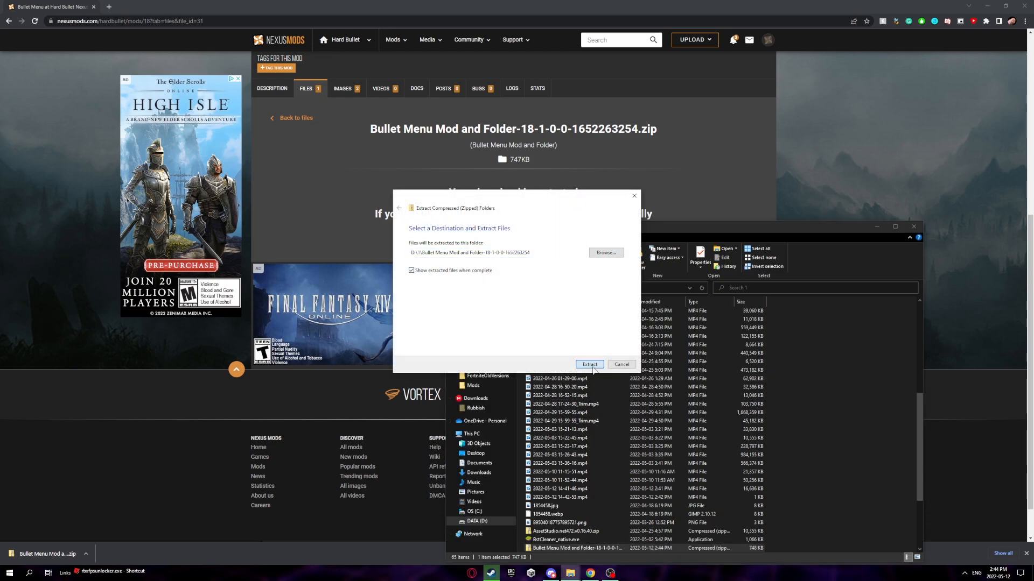
{"action": "left_click", "coordinate": [590, 364]}
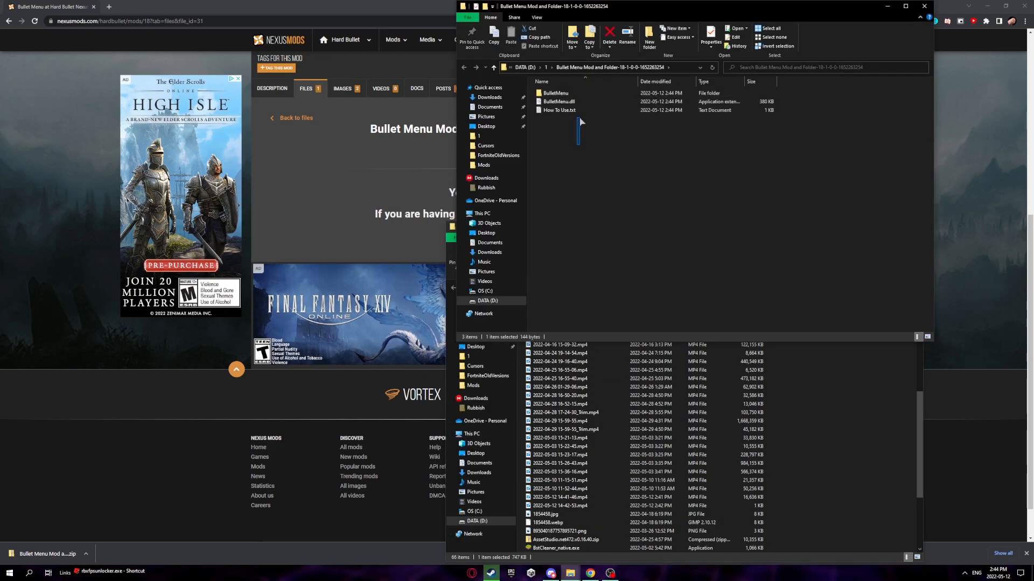
{"action": "left_click", "coordinate": [557, 101]}
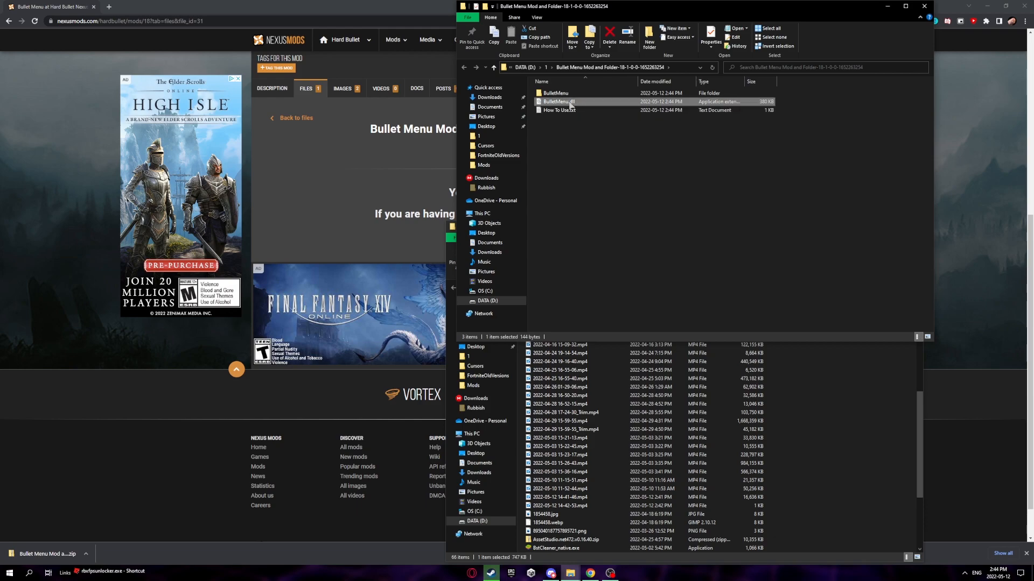
{"action": "double_click", "coordinate": [555, 92]}
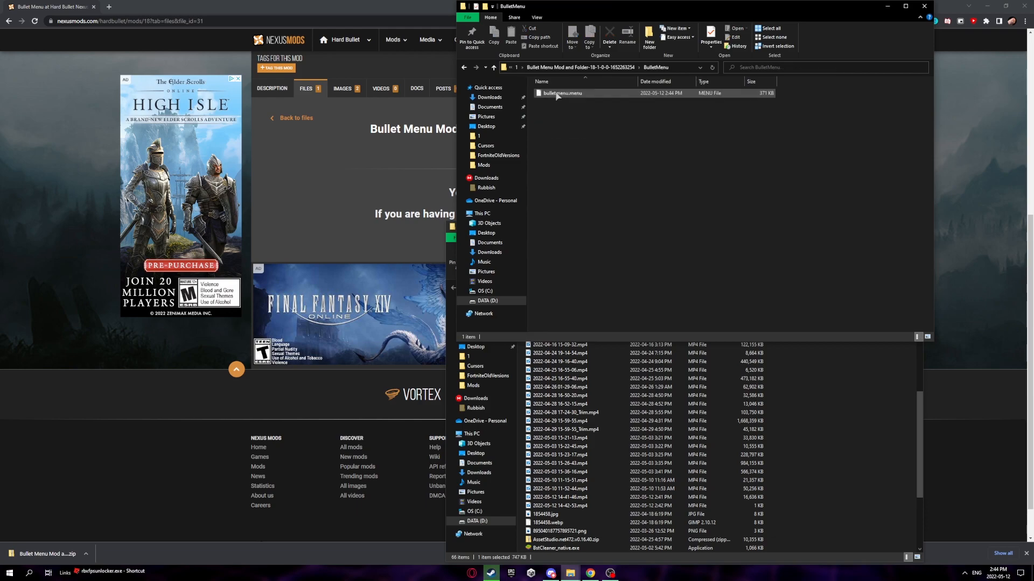
Browse Hard Bullet's local files from Steam and replace bulletmenu.menu and BulletMenu.dll in Mods
{"action": "left_click", "coordinate": [478, 67]}
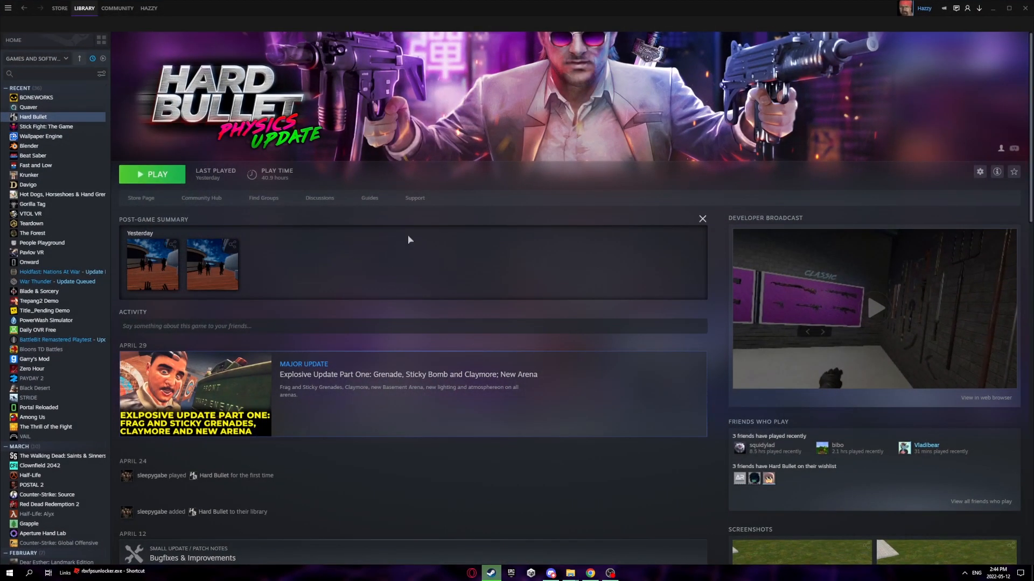
{"action": "left_click", "coordinate": [980, 171]}
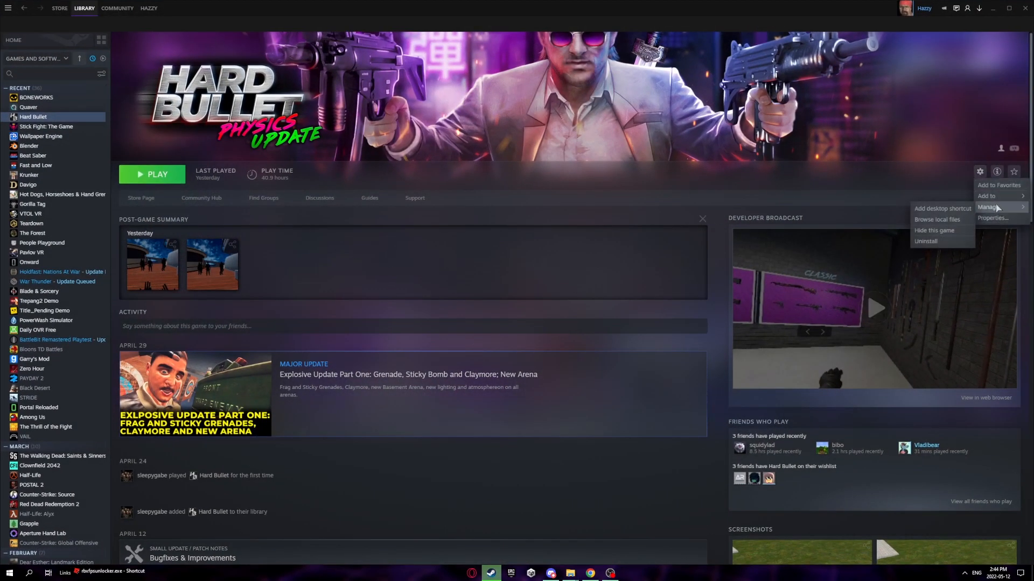
{"action": "left_click", "coordinate": [937, 220]}
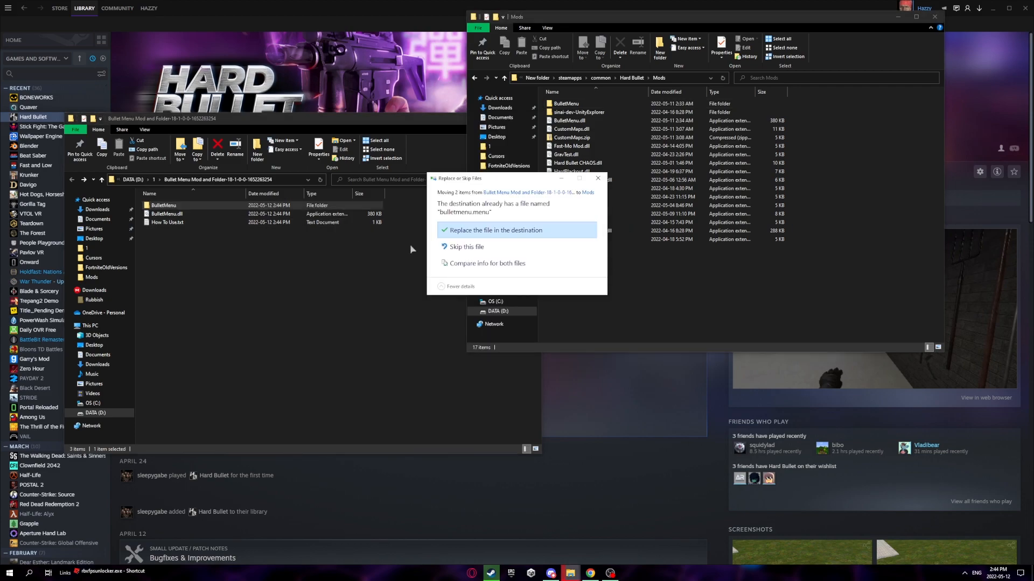
{"action": "left_click", "coordinate": [496, 229]}
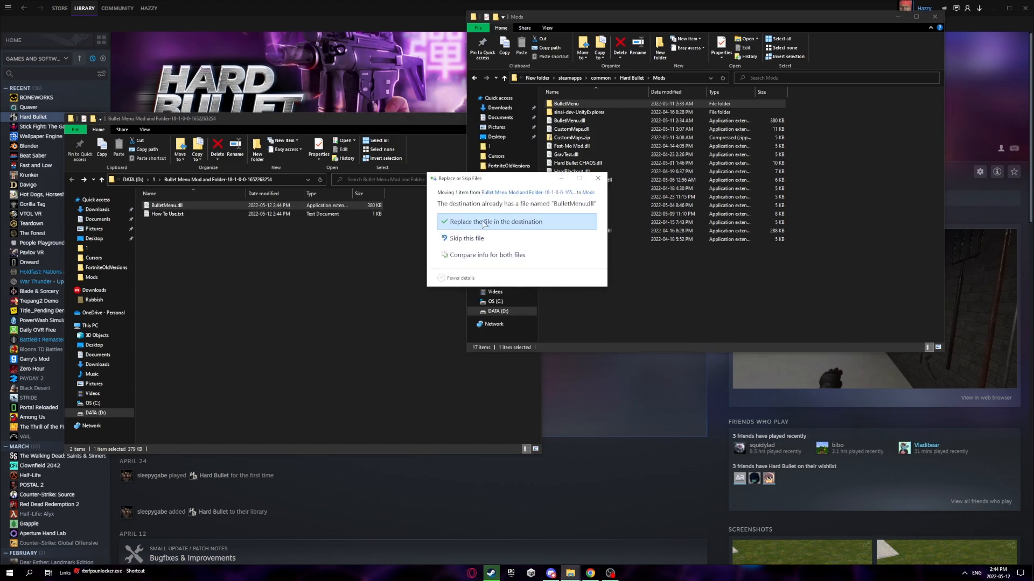
{"action": "left_click", "coordinate": [498, 222]}
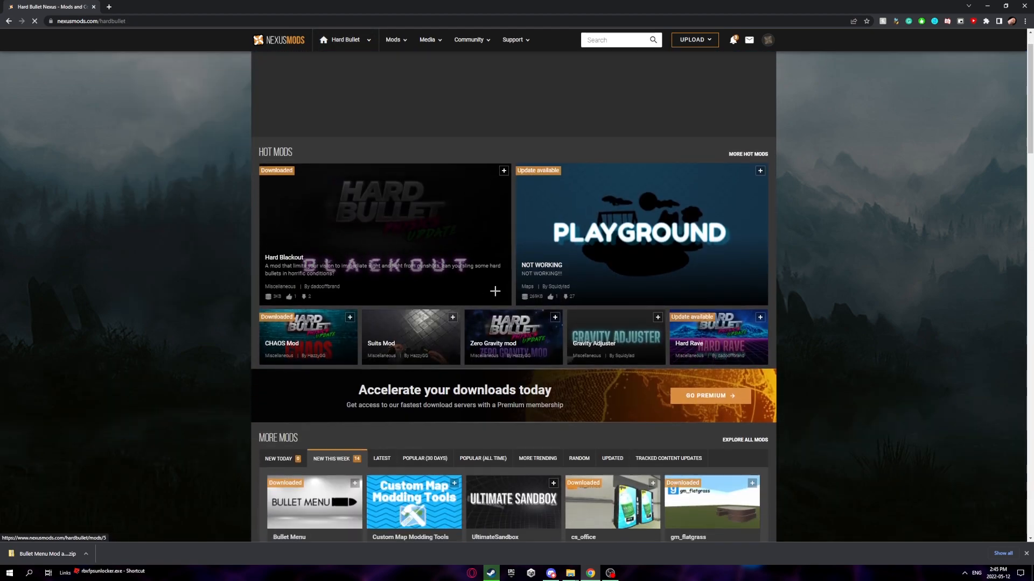
Manually download the Custom Maps Mod archive and show it in its download folder
{"action": "scroll", "scroll_direction": "down", "scroll_amount": 3}
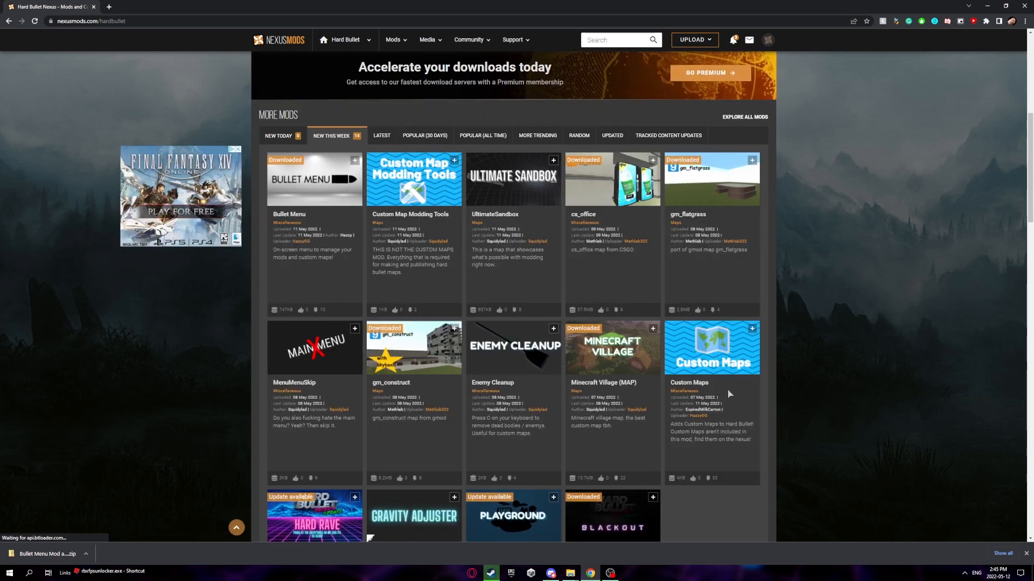
{"action": "left_click", "coordinate": [712, 361]}
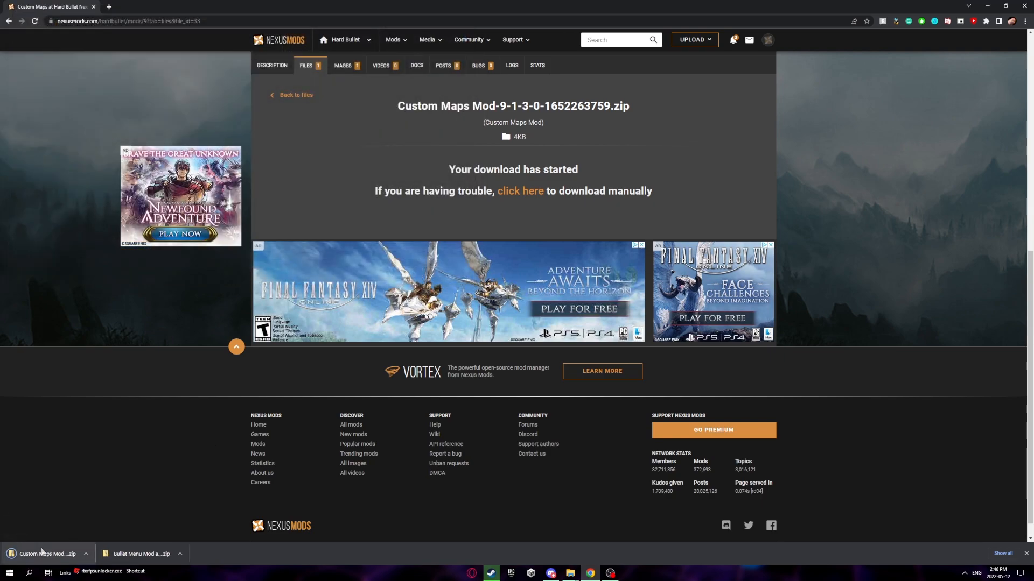
{"action": "left_click", "coordinate": [48, 554]}
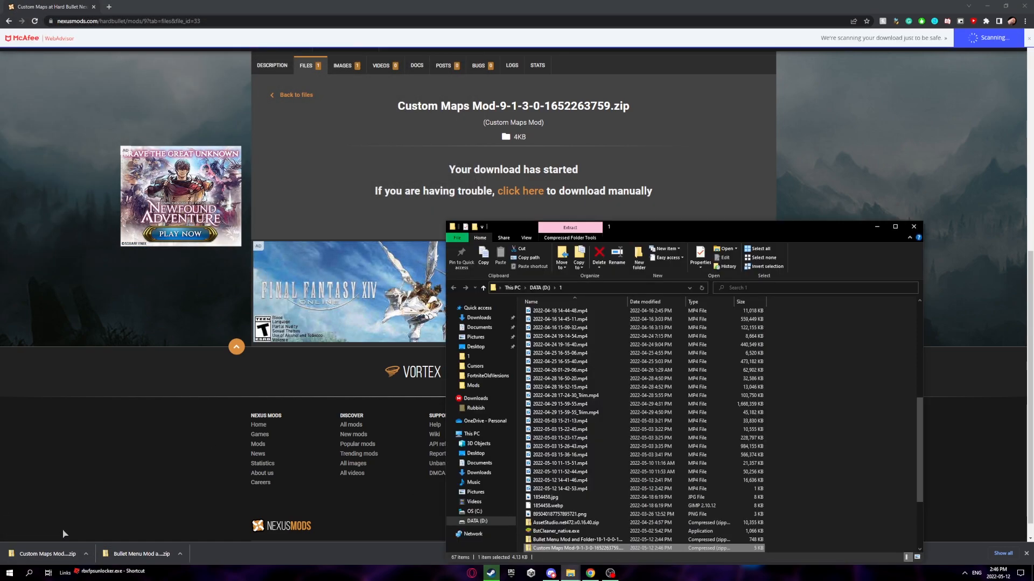
Extract the Custom Maps zip and move CustomMaps.dll into Hard Bullet's Mods folder
{"action": "right_click", "coordinate": [576, 562]}
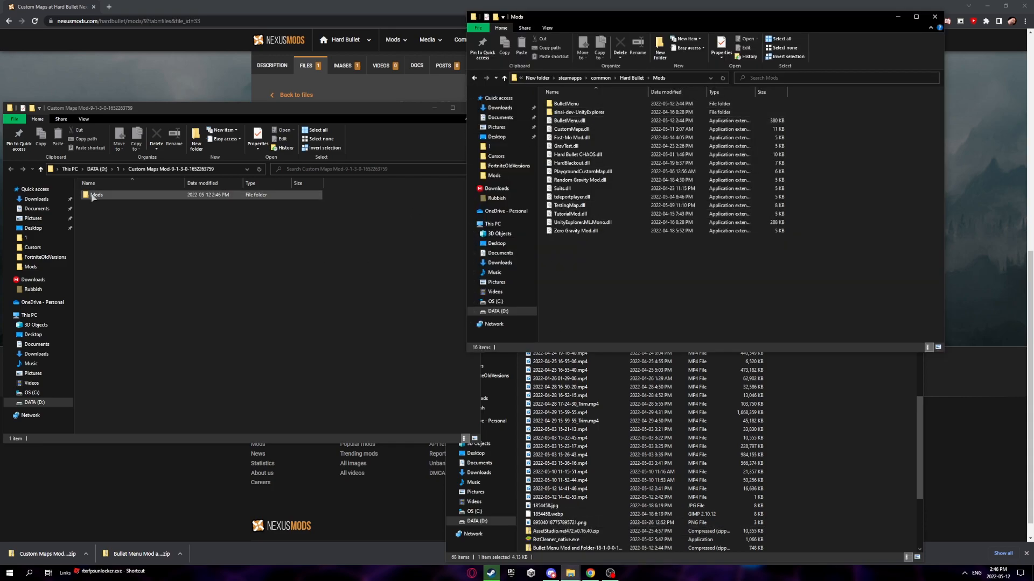
{"action": "double_click", "coordinate": [97, 195]}
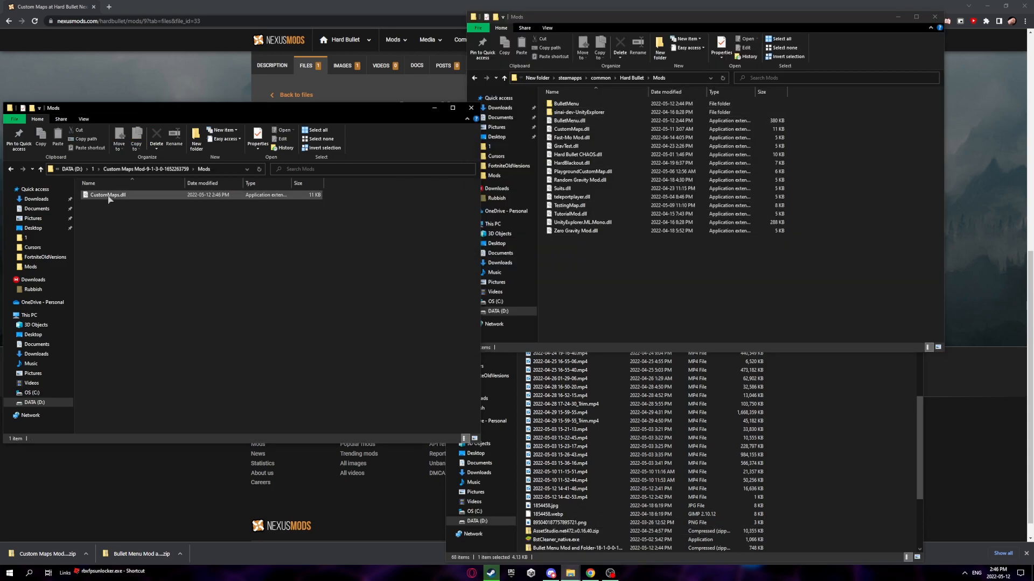
{"action": "left_click_drag", "start_coordinate": [106, 195], "coordinate": [584, 258]}
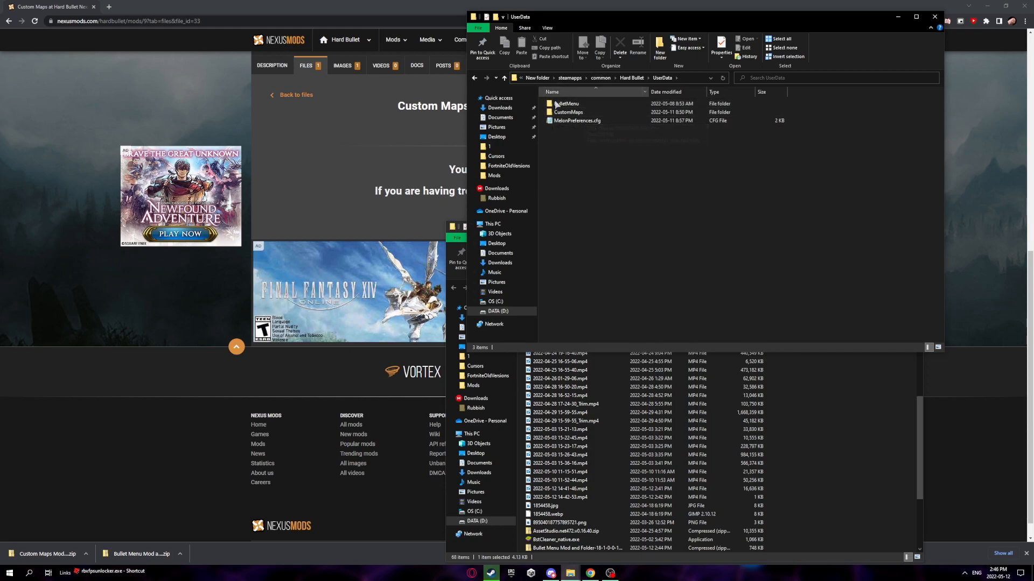
{"action": "left_click", "coordinate": [566, 103]}
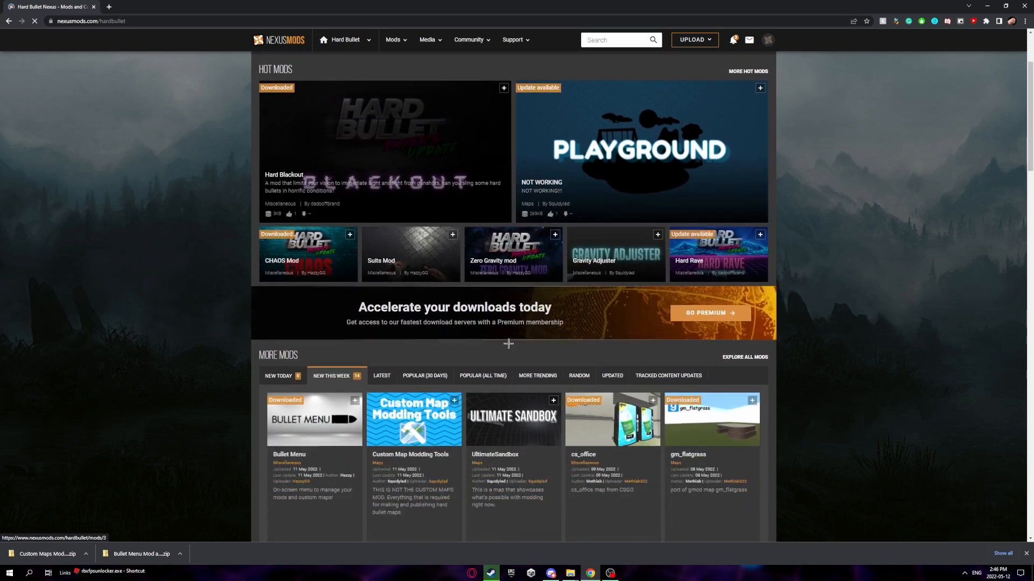
Download the Minecraft Village (MAP) archive, confirming past the Custom Maps requirement notice
{"action": "scroll", "scroll_direction": "down", "scroll_amount": 3}
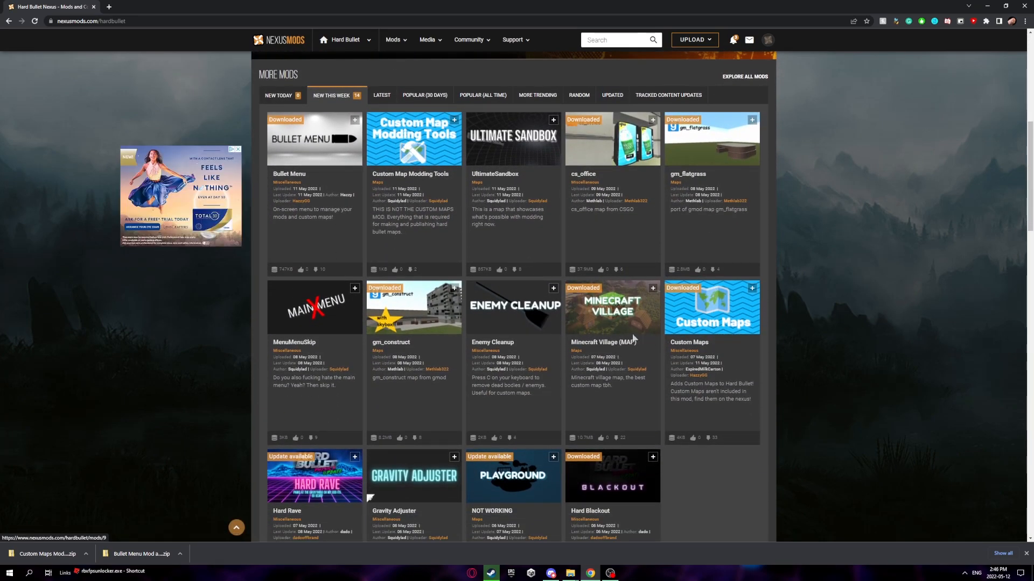
{"action": "left_click", "coordinate": [613, 310]}
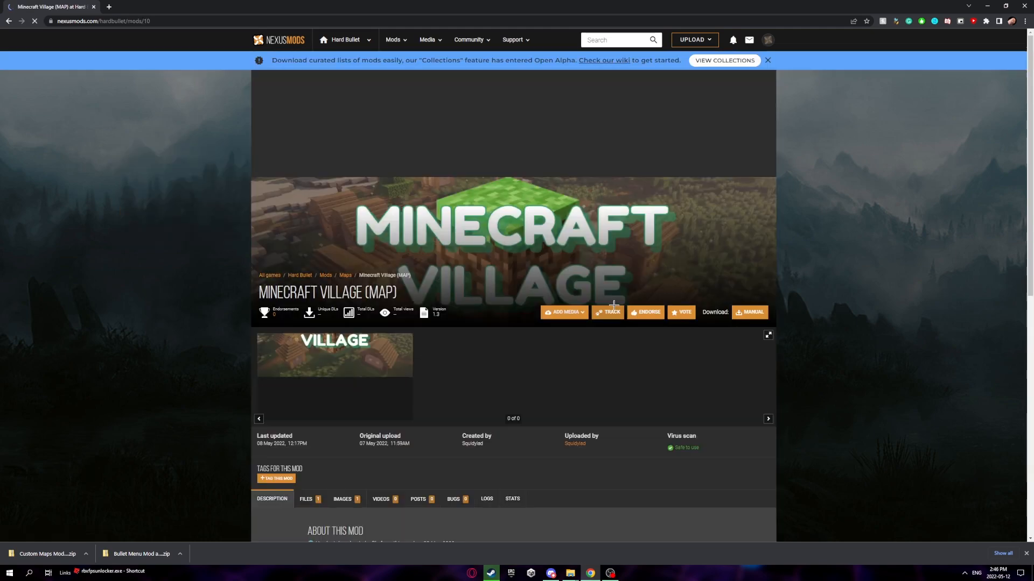
{"action": "left_click", "coordinate": [749, 313]}
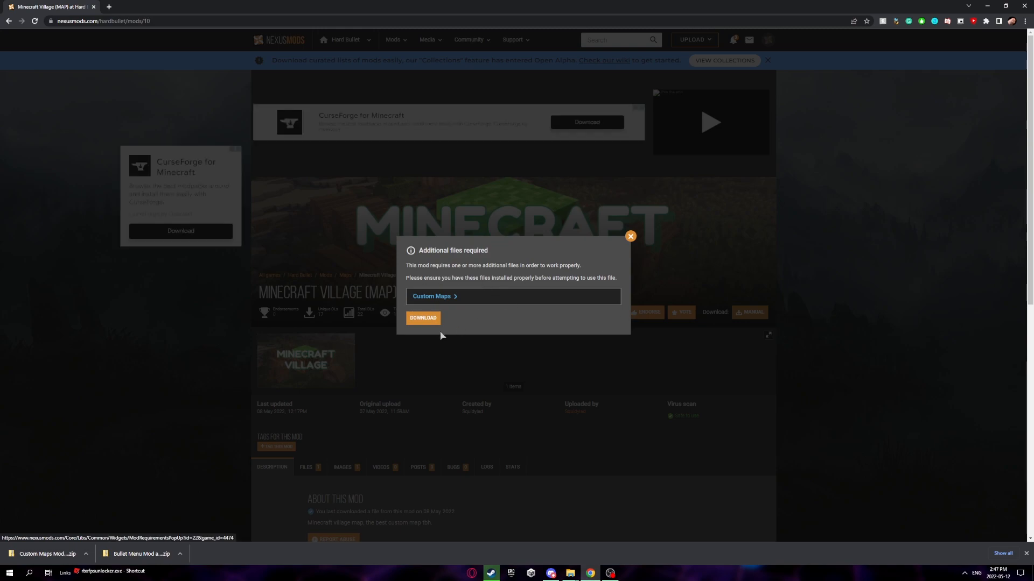
{"action": "left_click", "coordinate": [422, 318]}
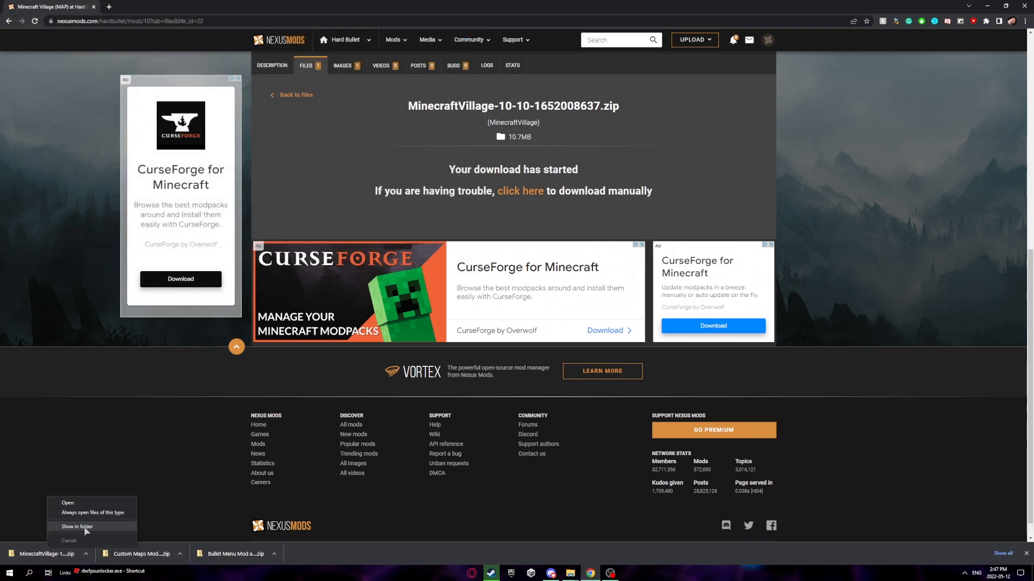
Extract the Minecraft Village zip and copy minecraftvillage.hbm into UserData\CustomMaps
{"action": "left_click", "coordinate": [78, 527]}
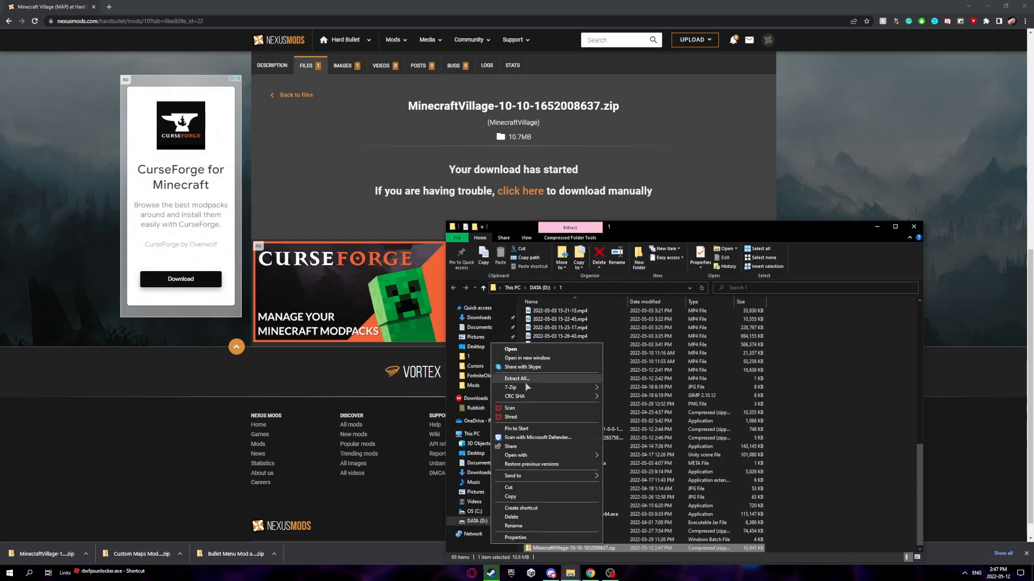
{"action": "left_click", "coordinate": [516, 379]}
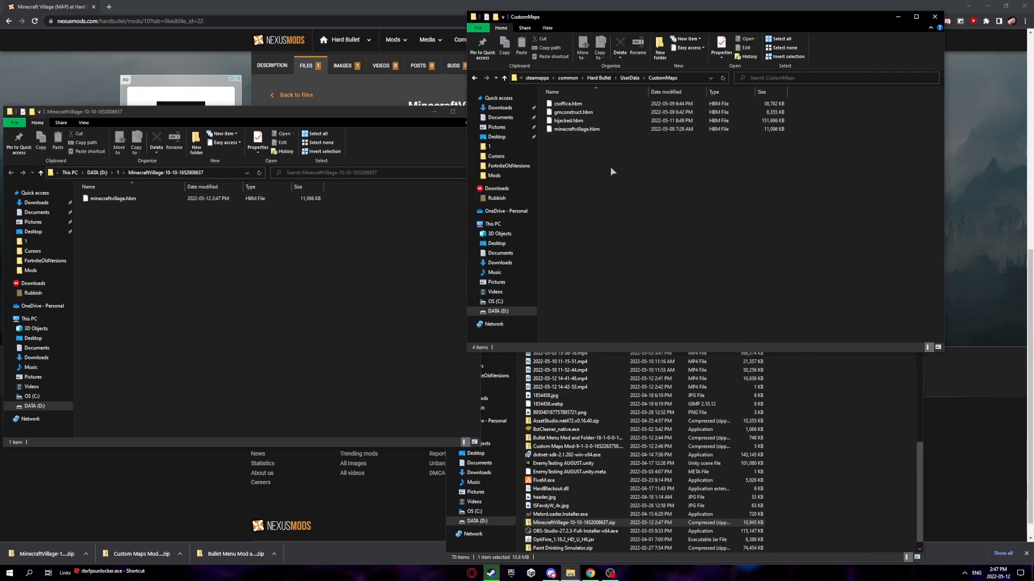
{"action": "left_click", "coordinate": [113, 198]}
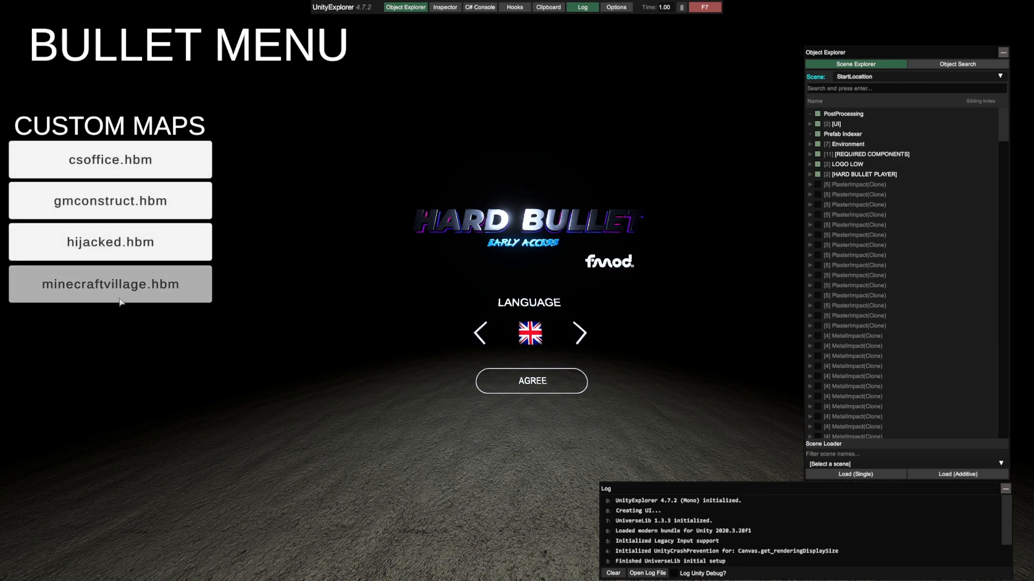
{"action": "mouse_move", "coordinate": [143, 292]}
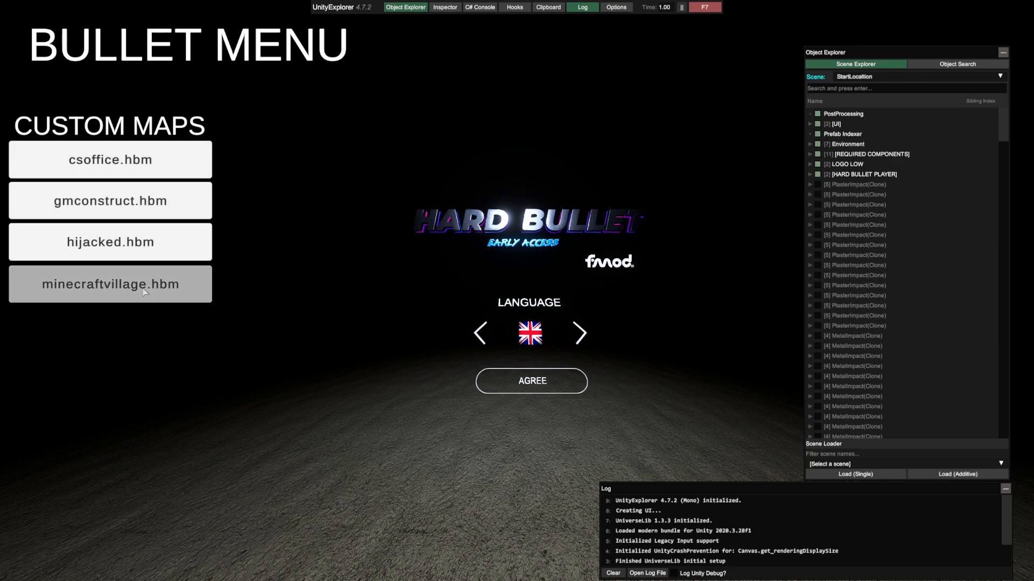
{"action": "mouse_move", "coordinate": [101, 175]}
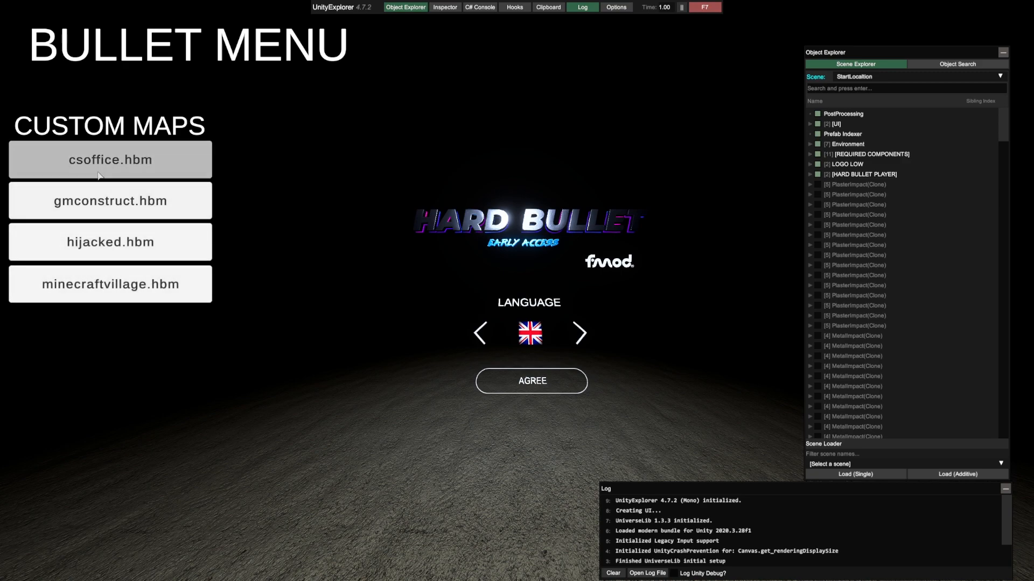
{"action": "mouse_move", "coordinate": [823, 463]}
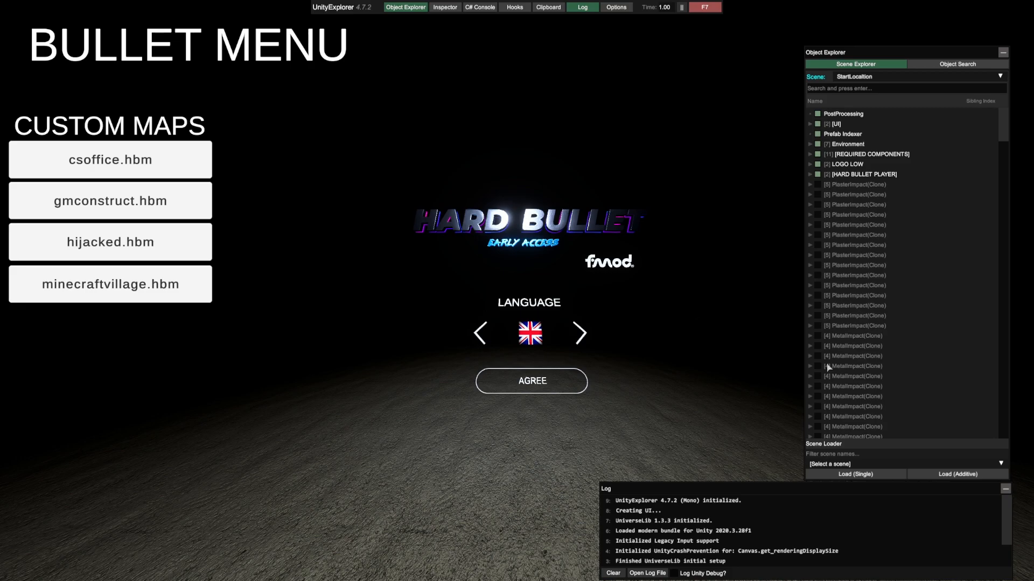
{"action": "mouse_move", "coordinate": [892, 476]}
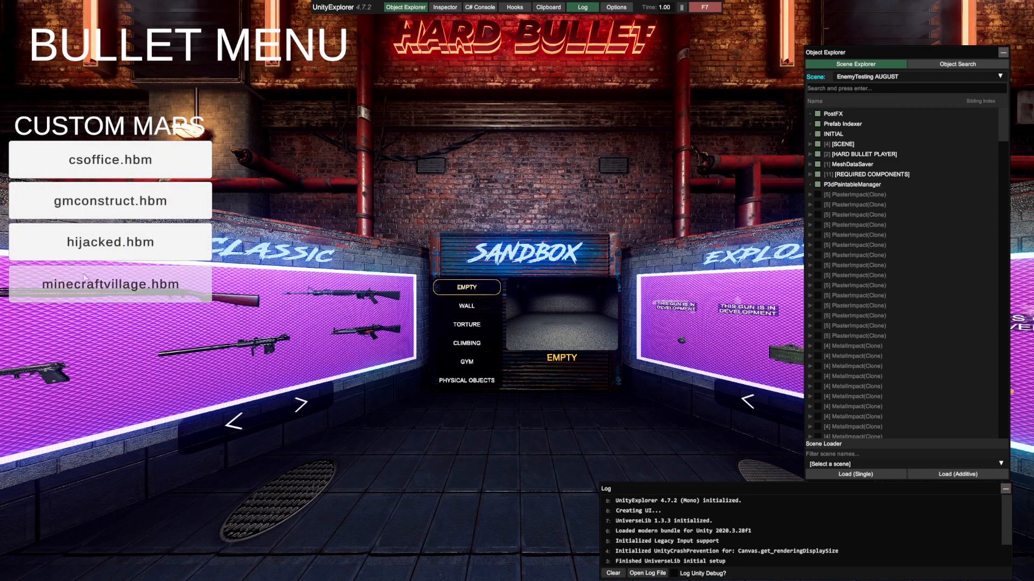
{"action": "mouse_move", "coordinate": [164, 293]}
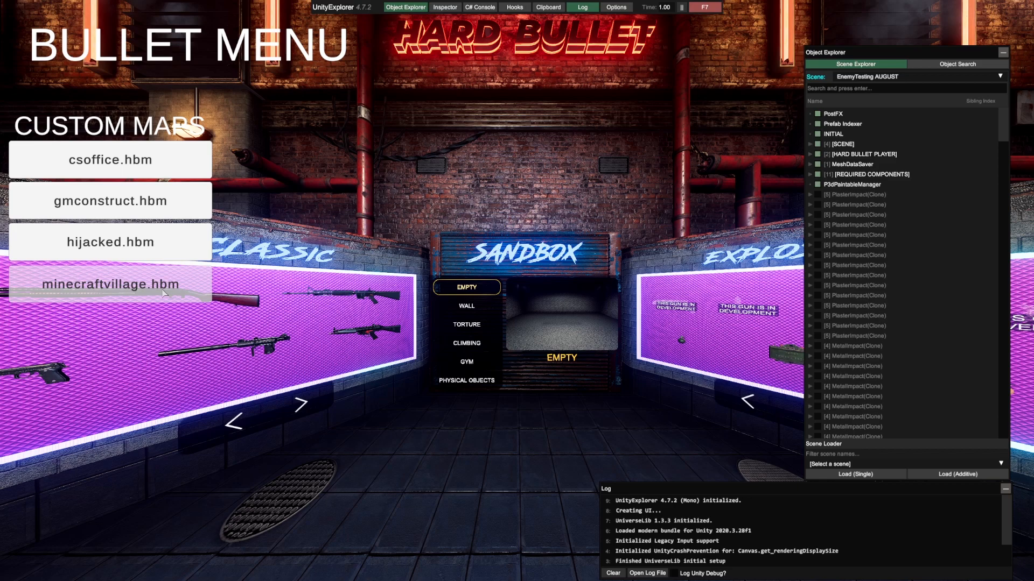
Select minecraftvillage.hbm in the Bullet Menu Custom Maps list to load it
{"action": "left_click", "coordinate": [108, 285]}
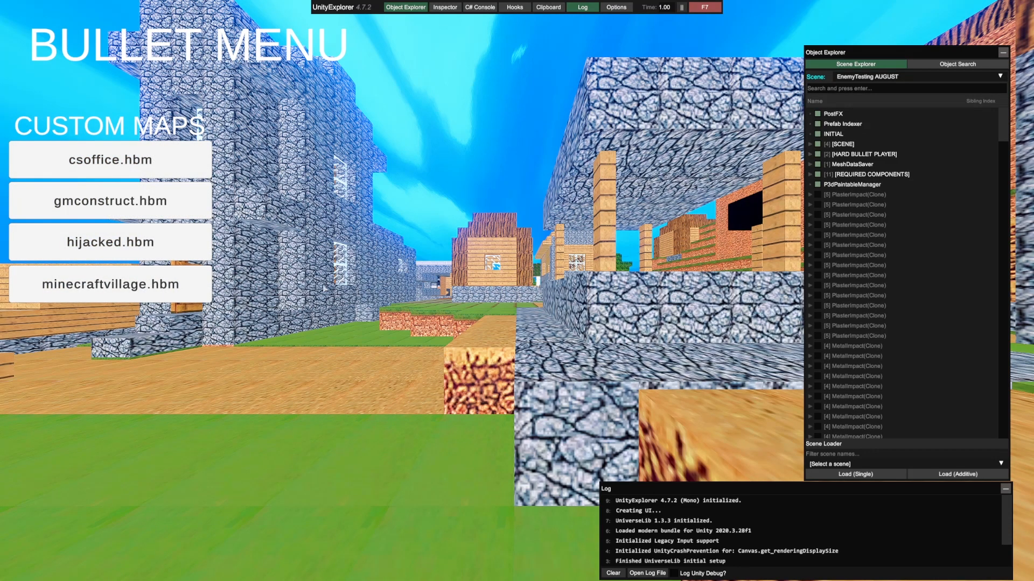
{"action": "mouse_move", "coordinate": [187, 493]}
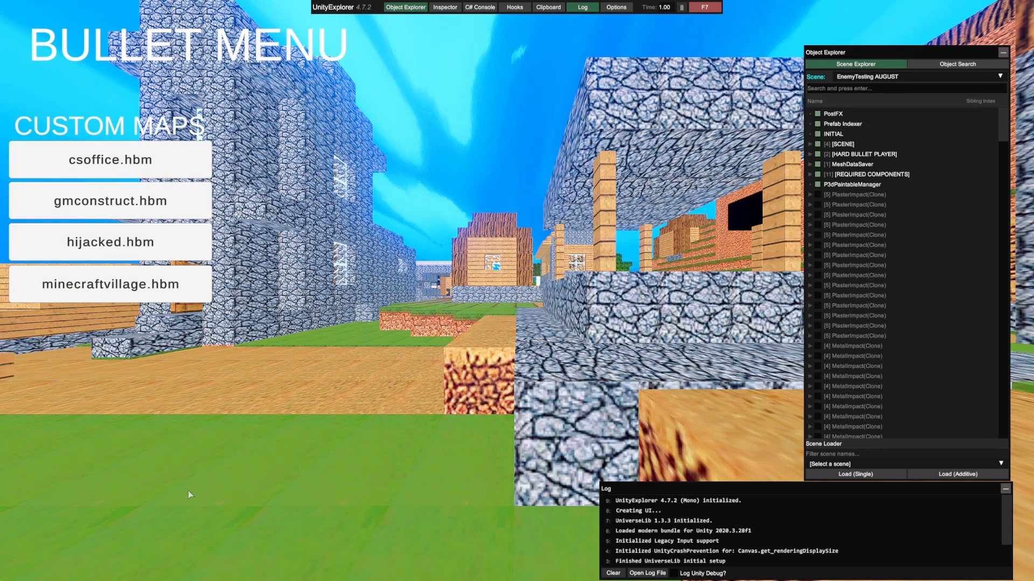